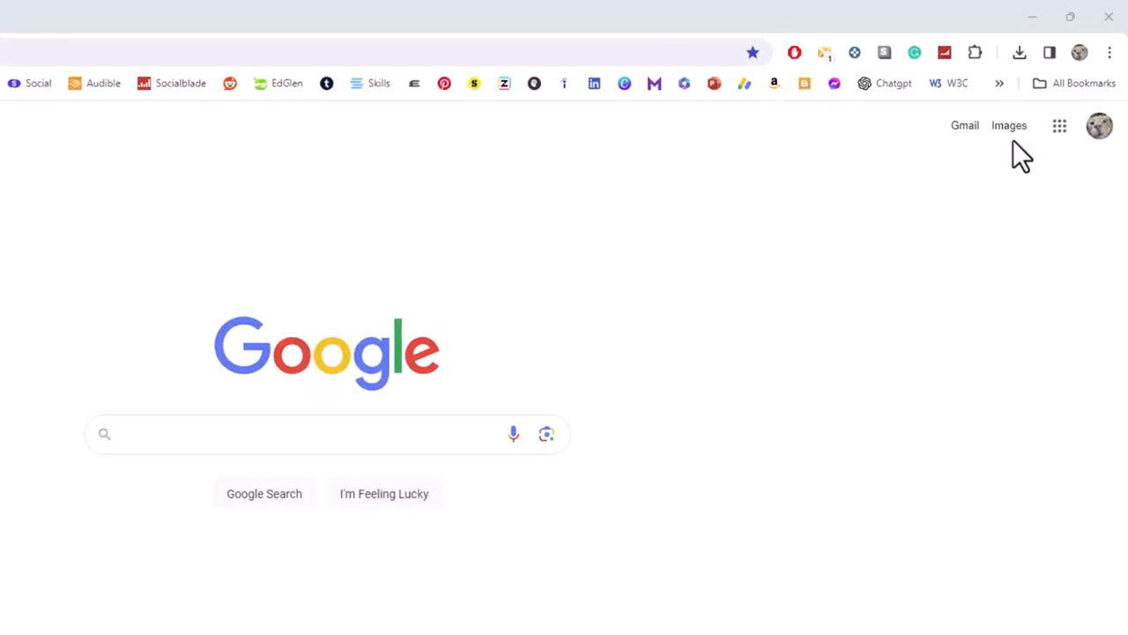
mouse_move(1109, 53)
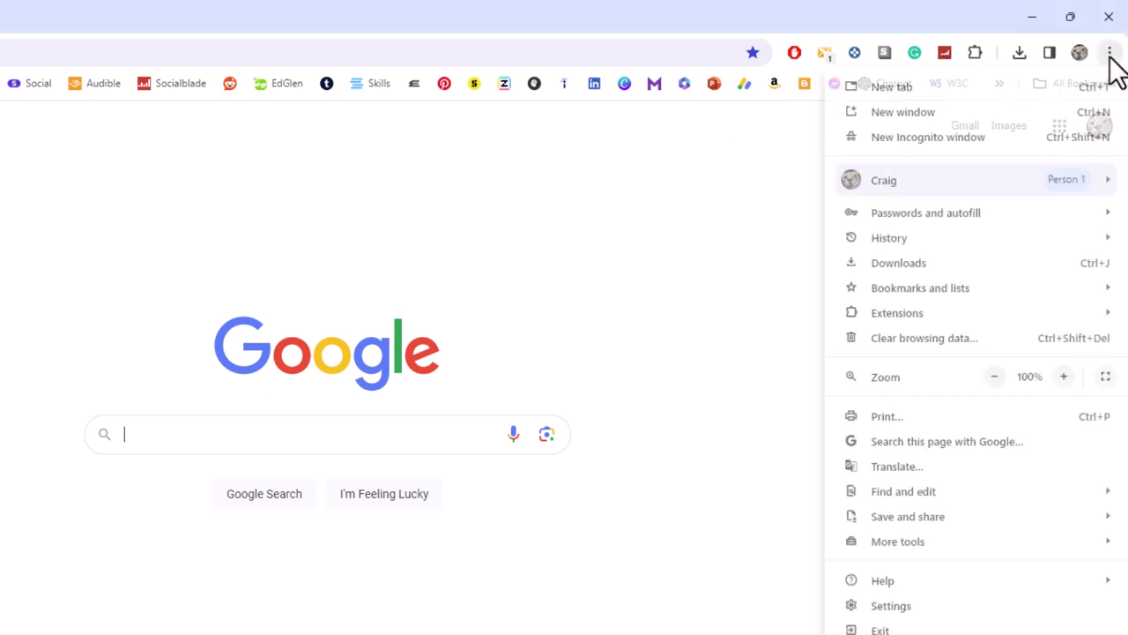
mouse_move(1076, 141)
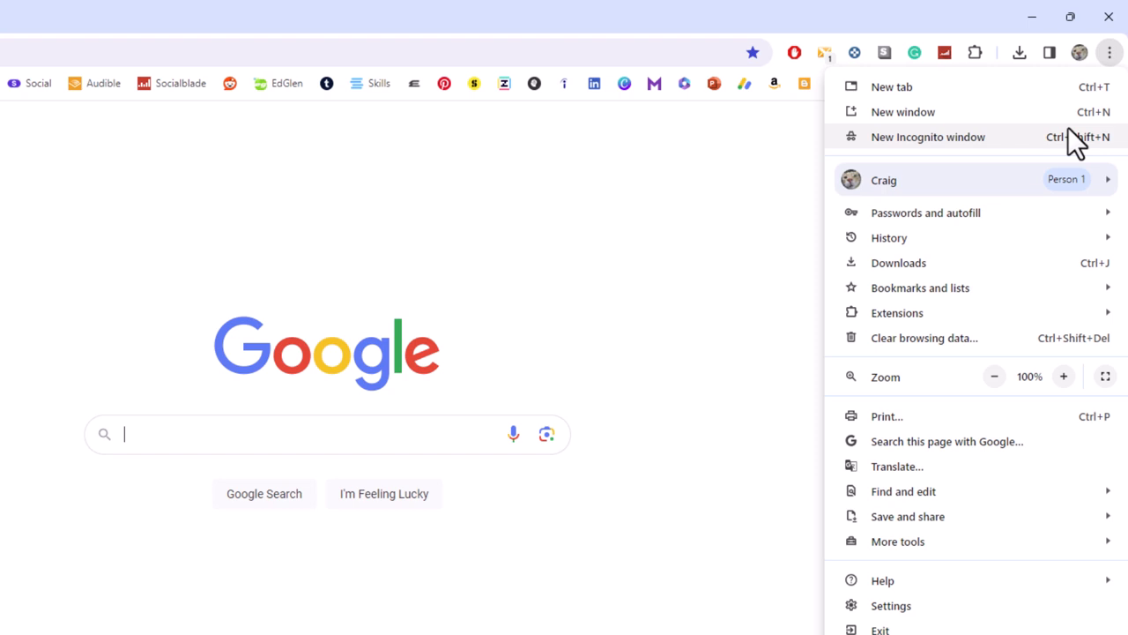
mouse_move(948, 577)
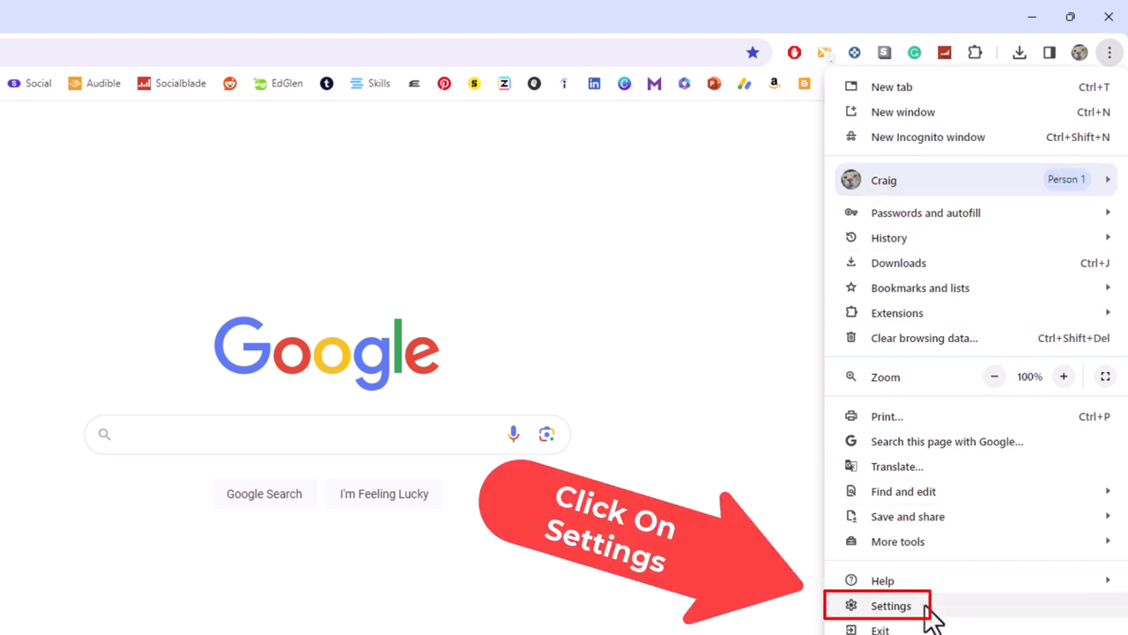
- Reach Chrome's Settings page from the browser menu
left_click(891, 605)
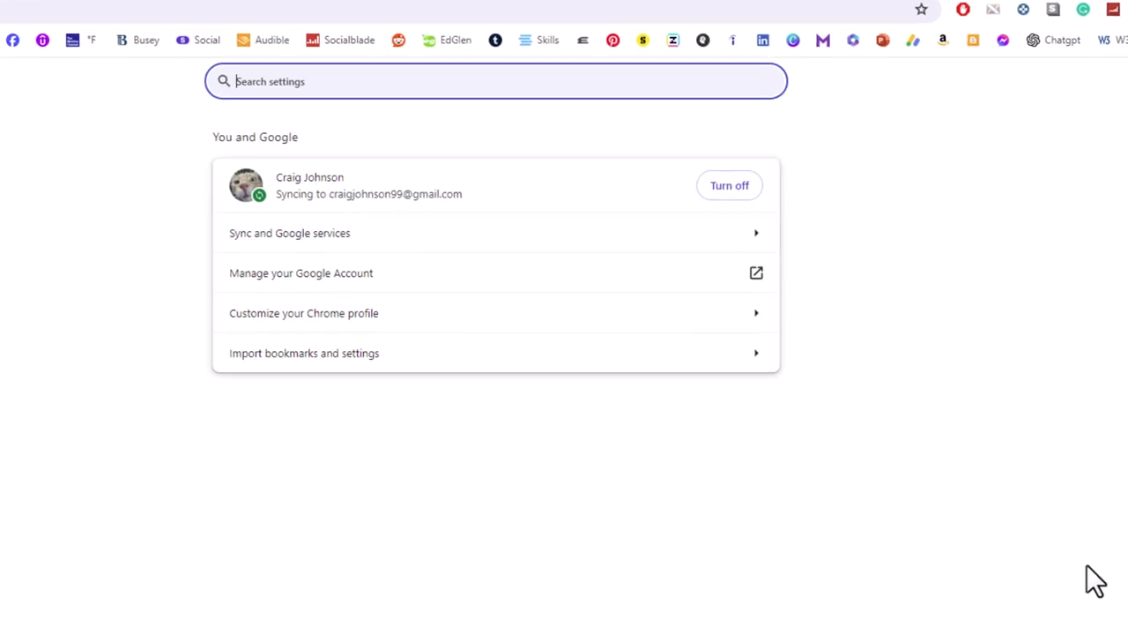
- Switch to the Privacy and security section of Settings
scroll("down", 3)
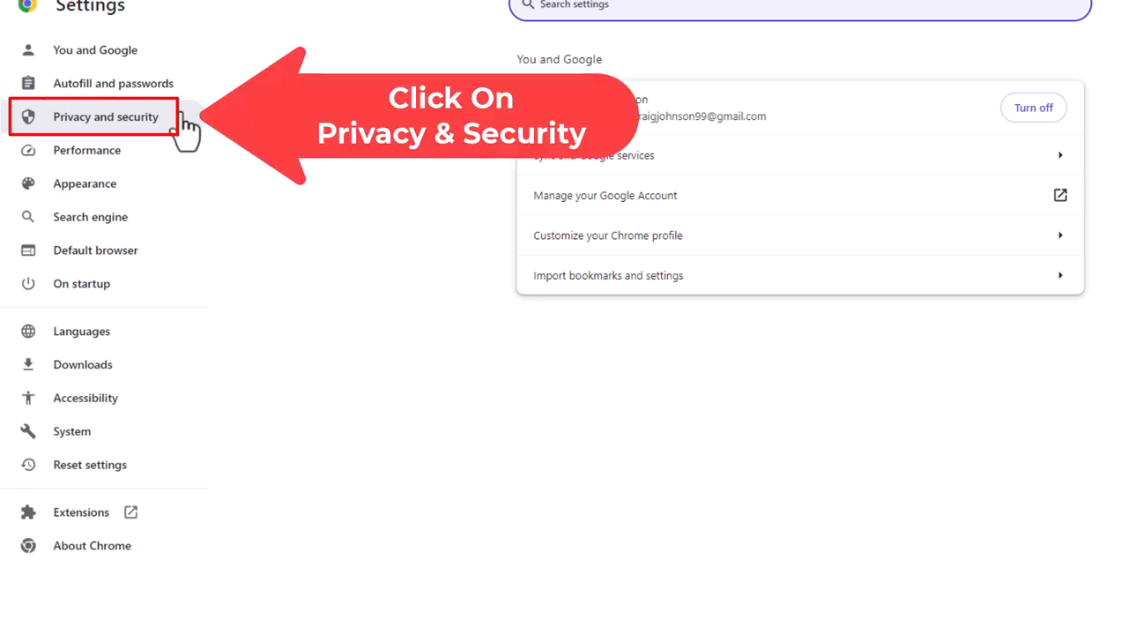
left_click(105, 116)
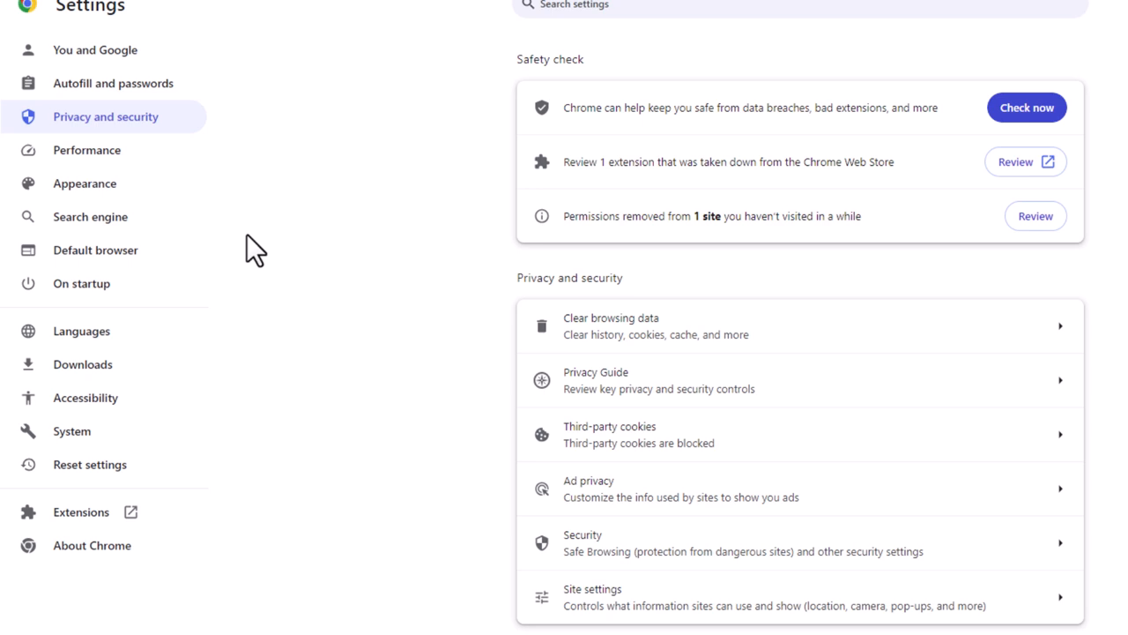
mouse_move(468, 328)
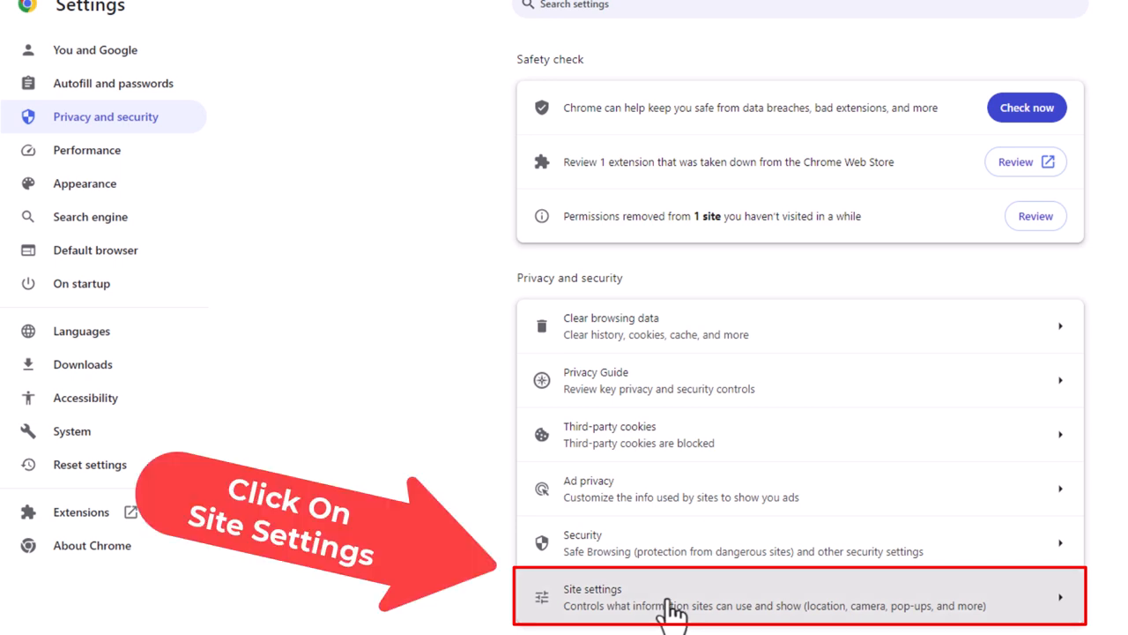
- Enter Site settings, which govern website permissions and content
left_click(670, 597)
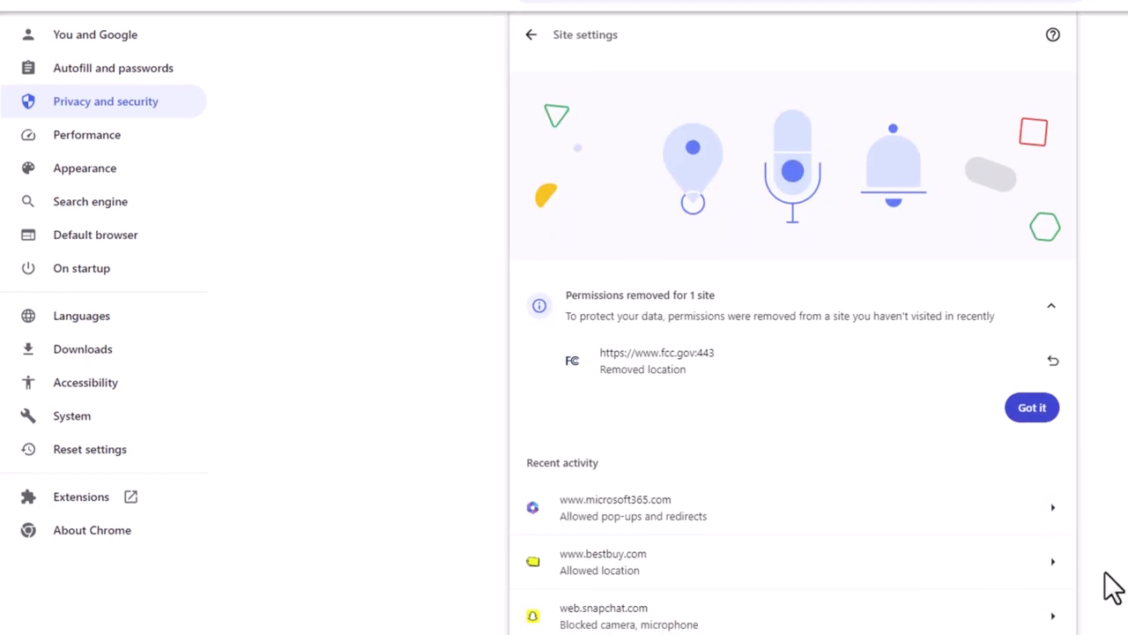
- Scroll Site settings down to the Additional content settings with the Sound option
scroll("down", 3)
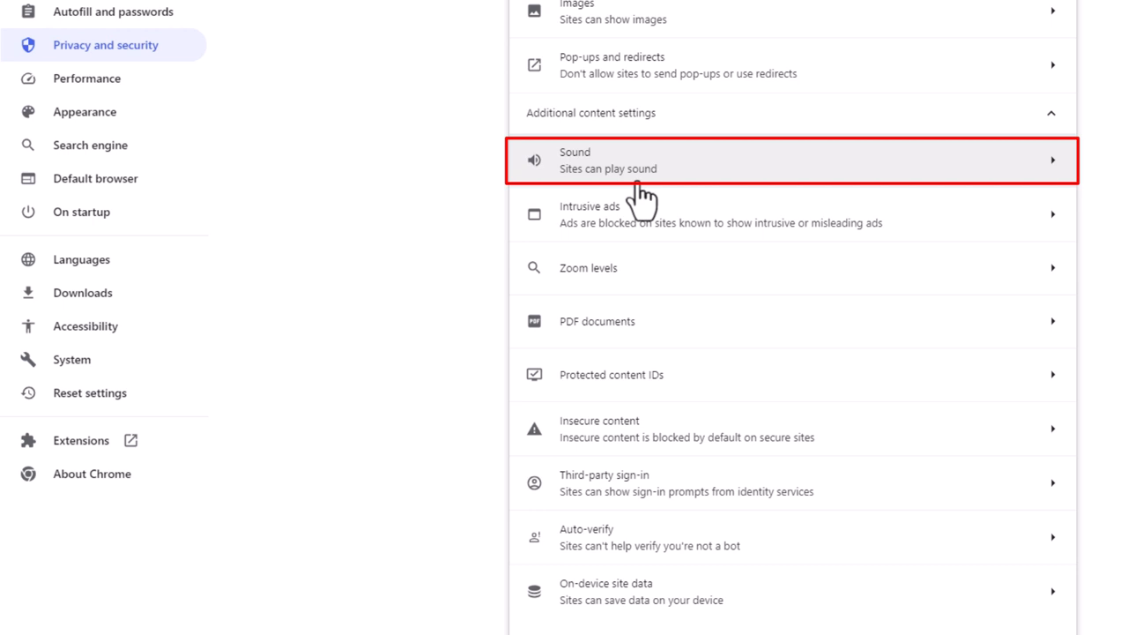
mouse_move(634, 194)
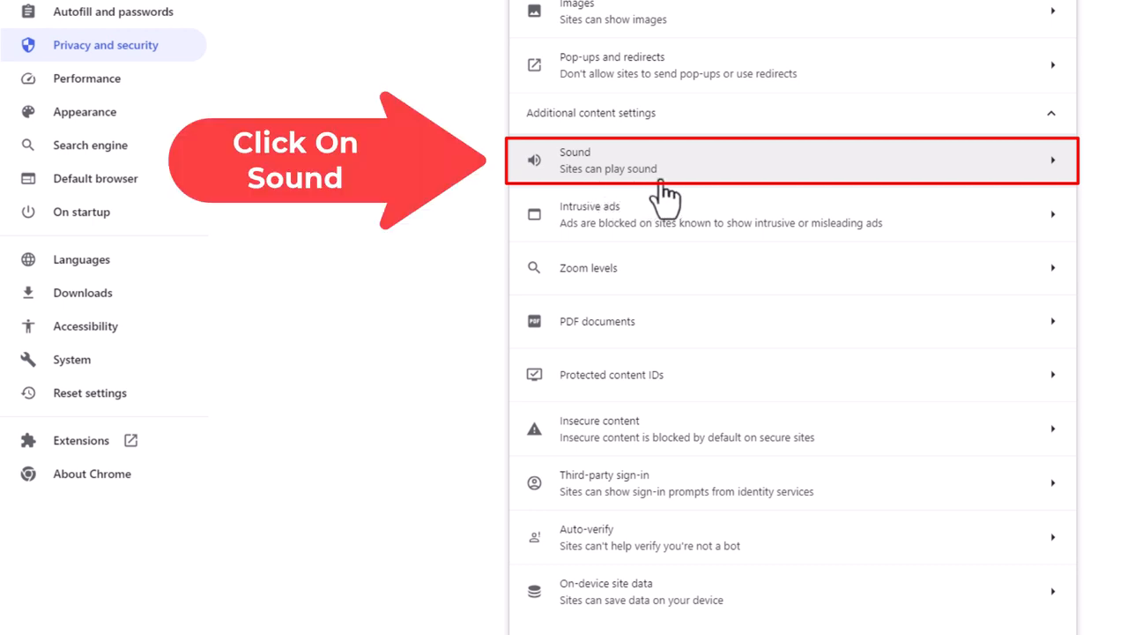
mouse_move(758, 180)
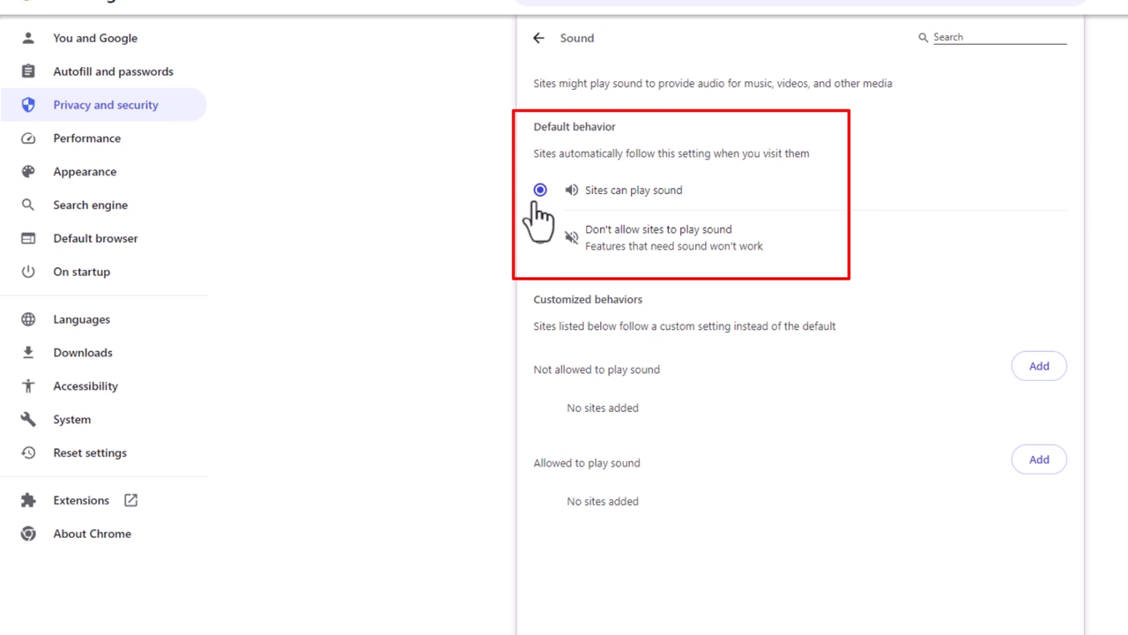
mouse_move(541, 243)
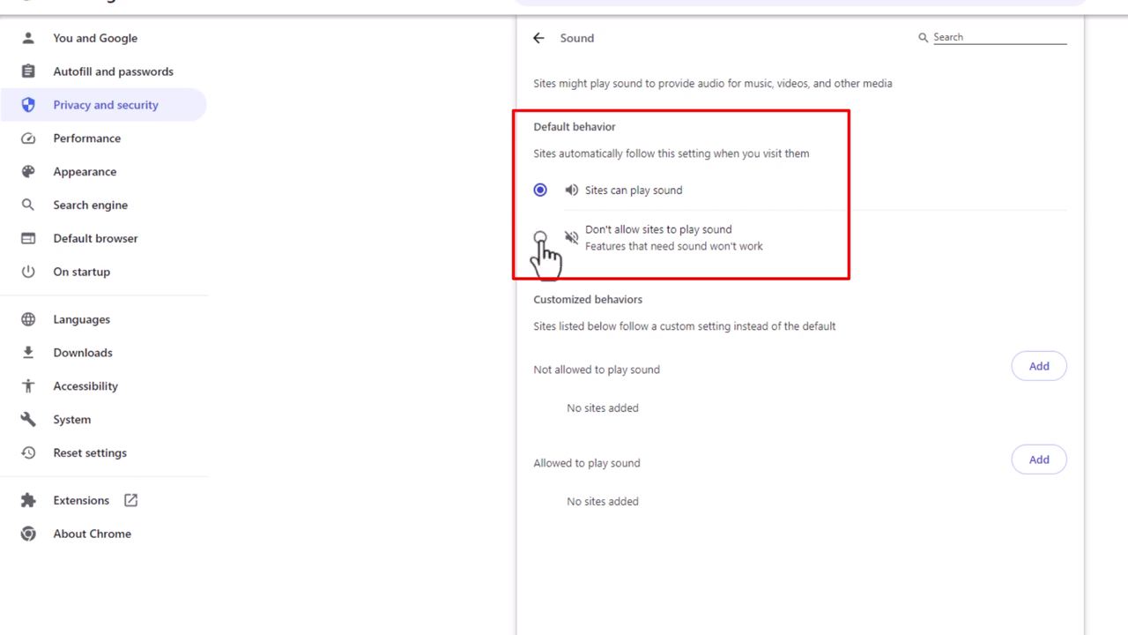
- Set the default behavior to 'Don't allow sites to play sound'
left_click(540, 236)
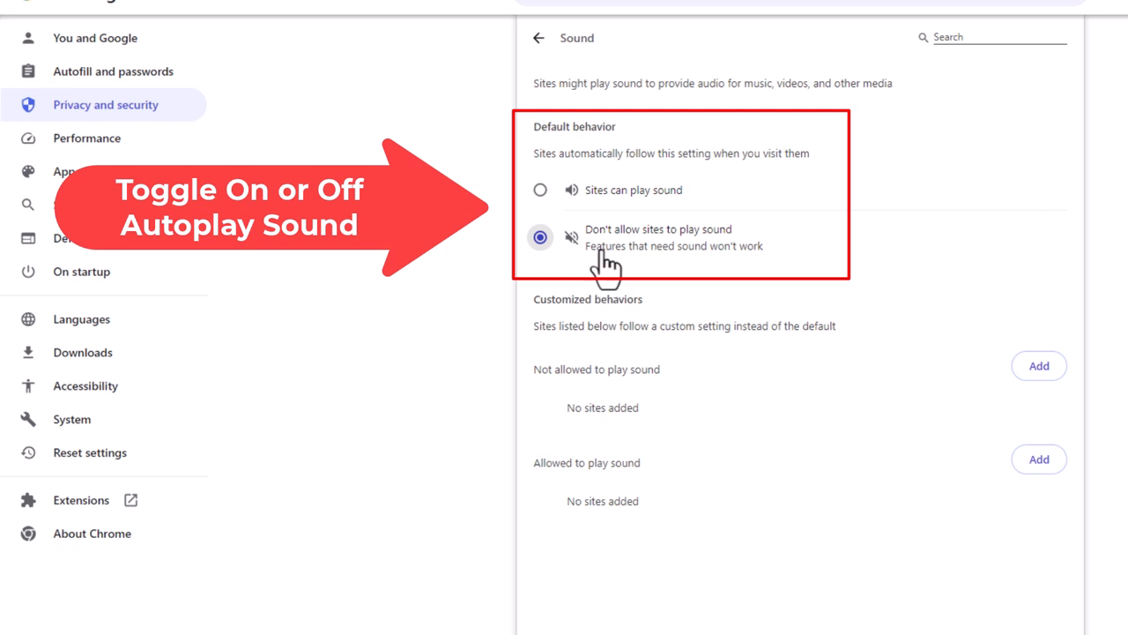
mouse_move(706, 251)
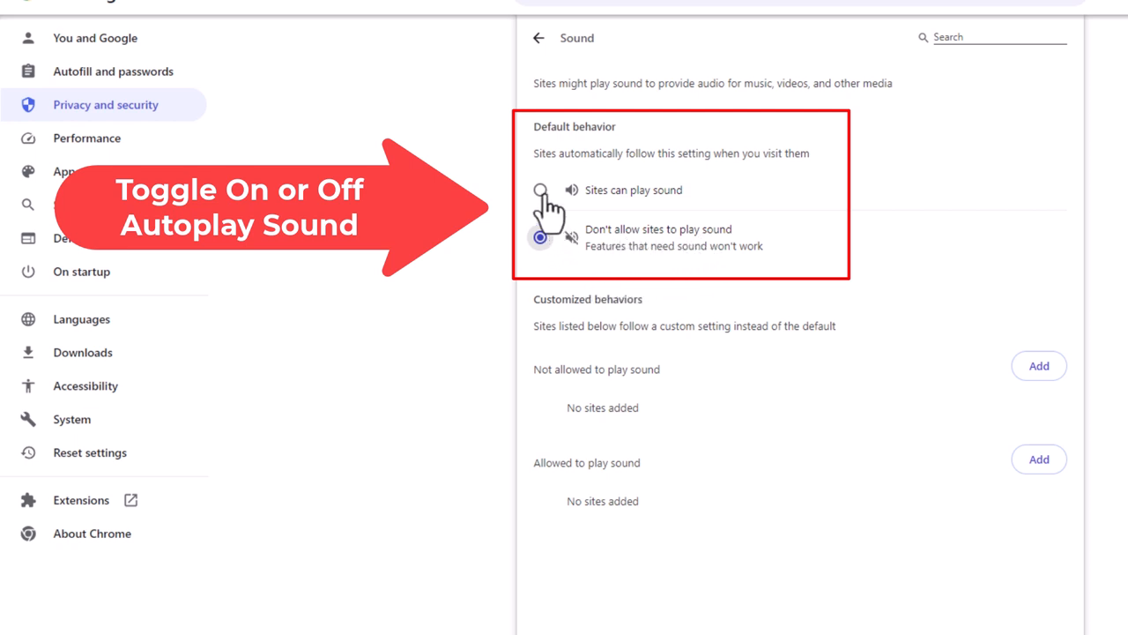
left_click(539, 237)
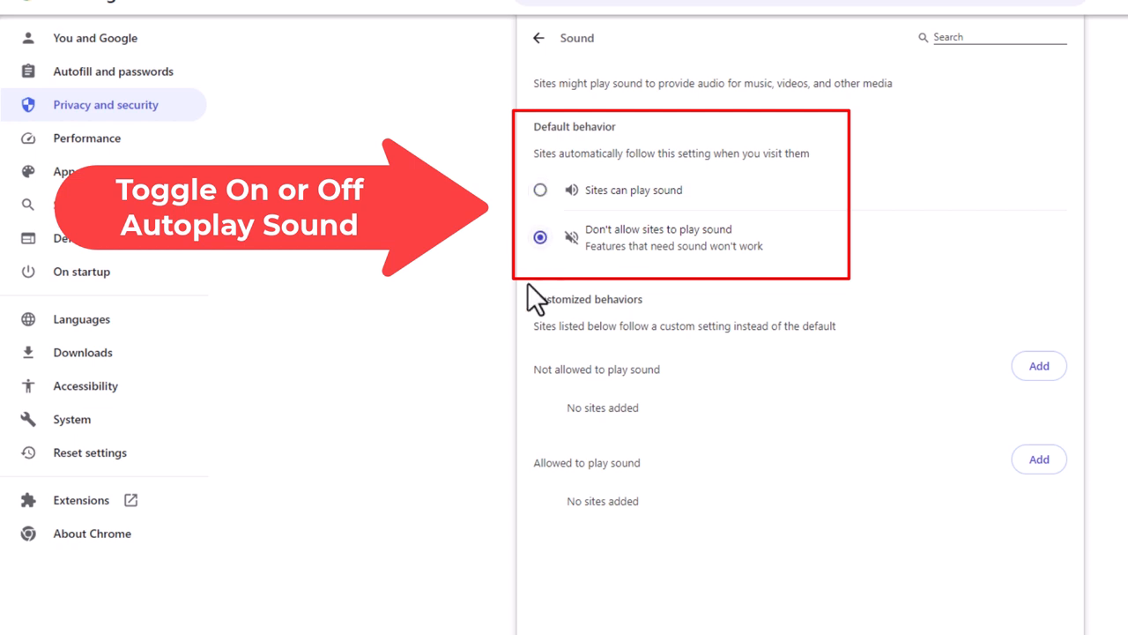